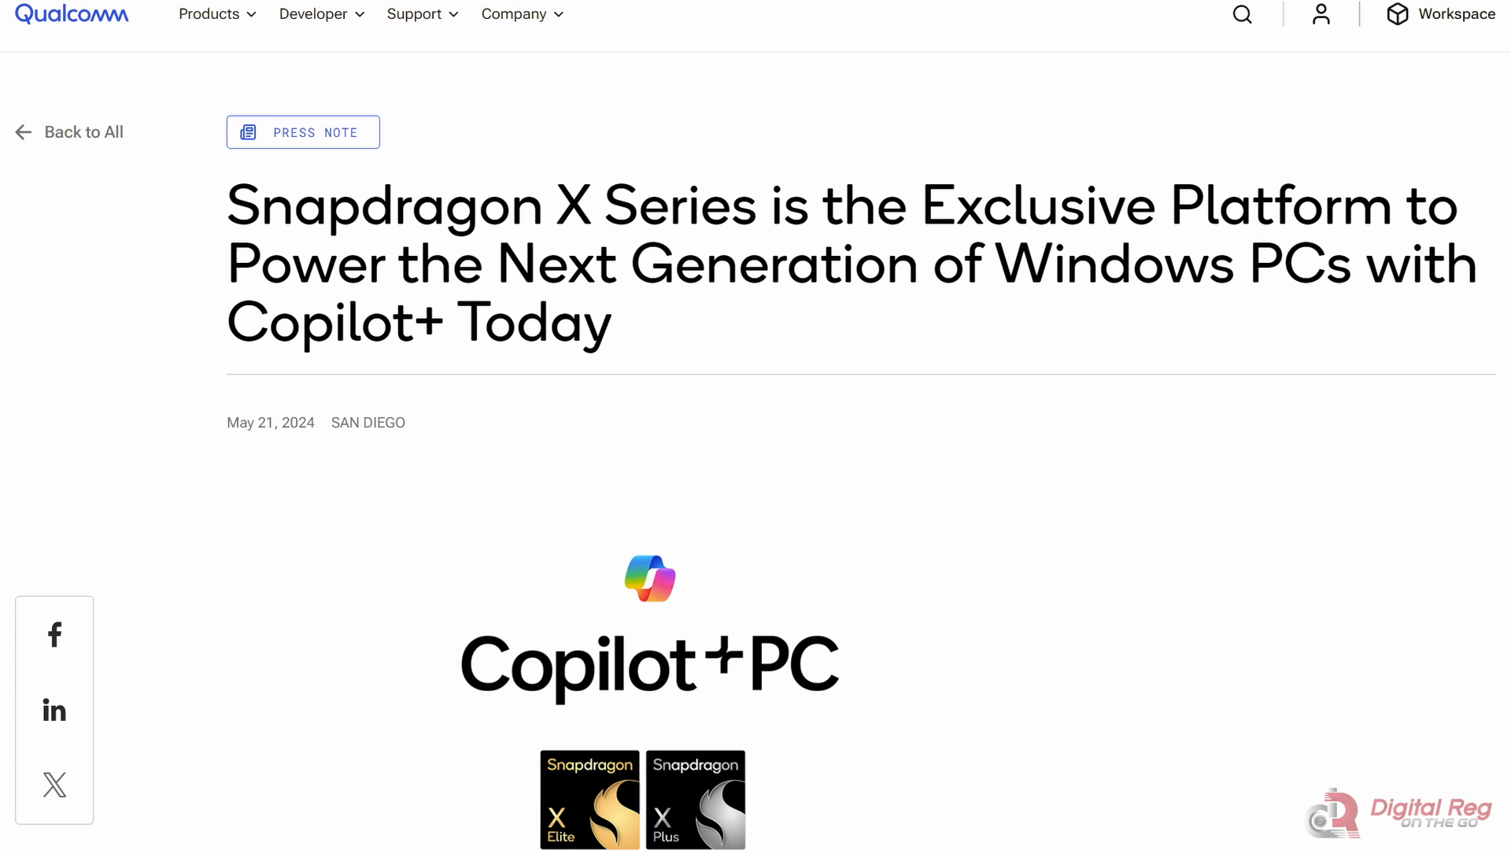
# Step: Scroll down through the Qualcomm Snapdragon X press release in the browser
pyautogui.scroll(-3)
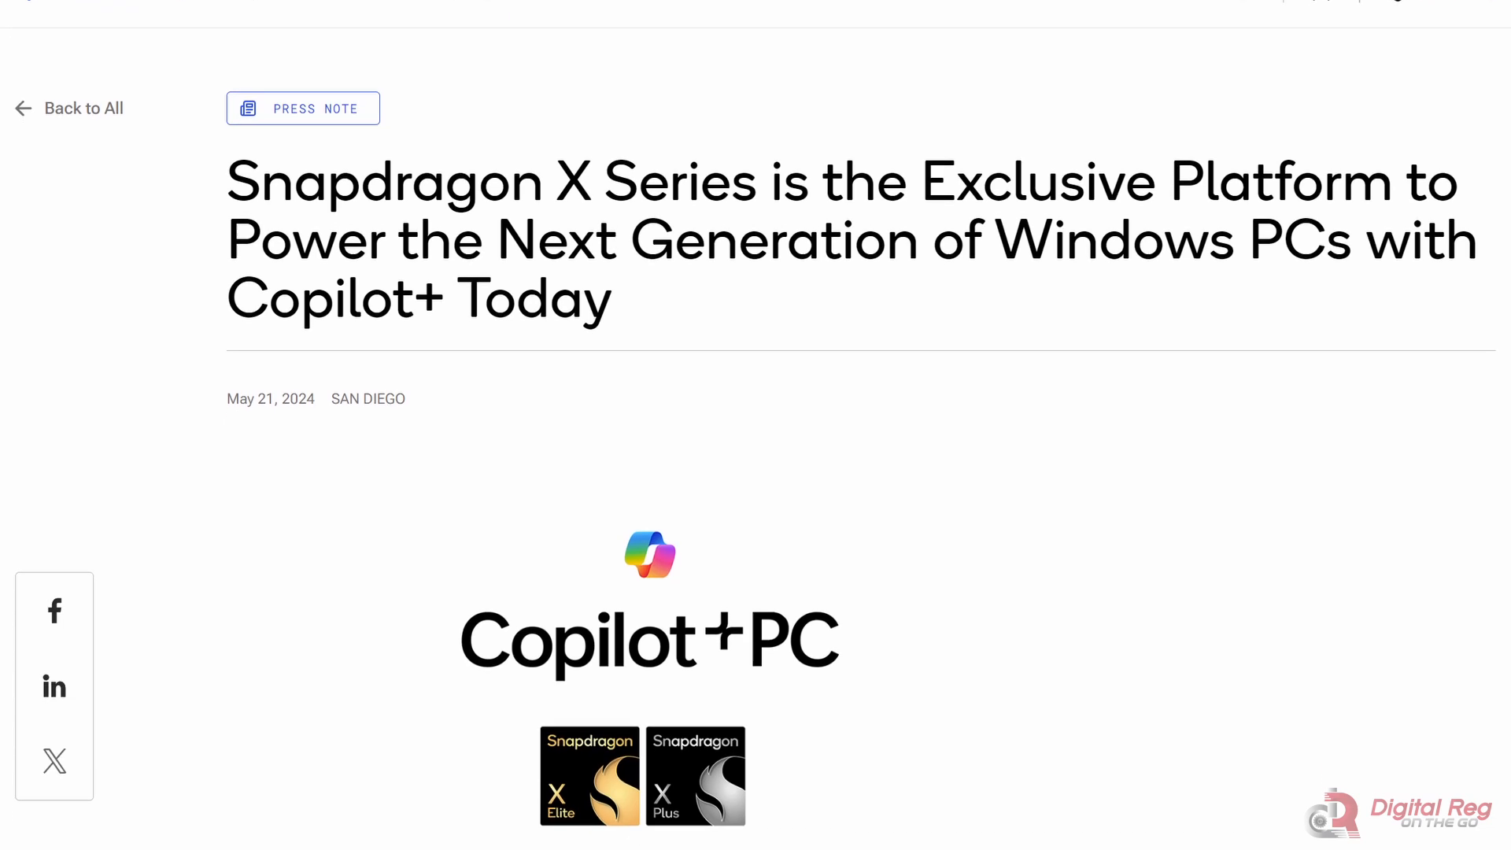
pyautogui.scroll(-3)
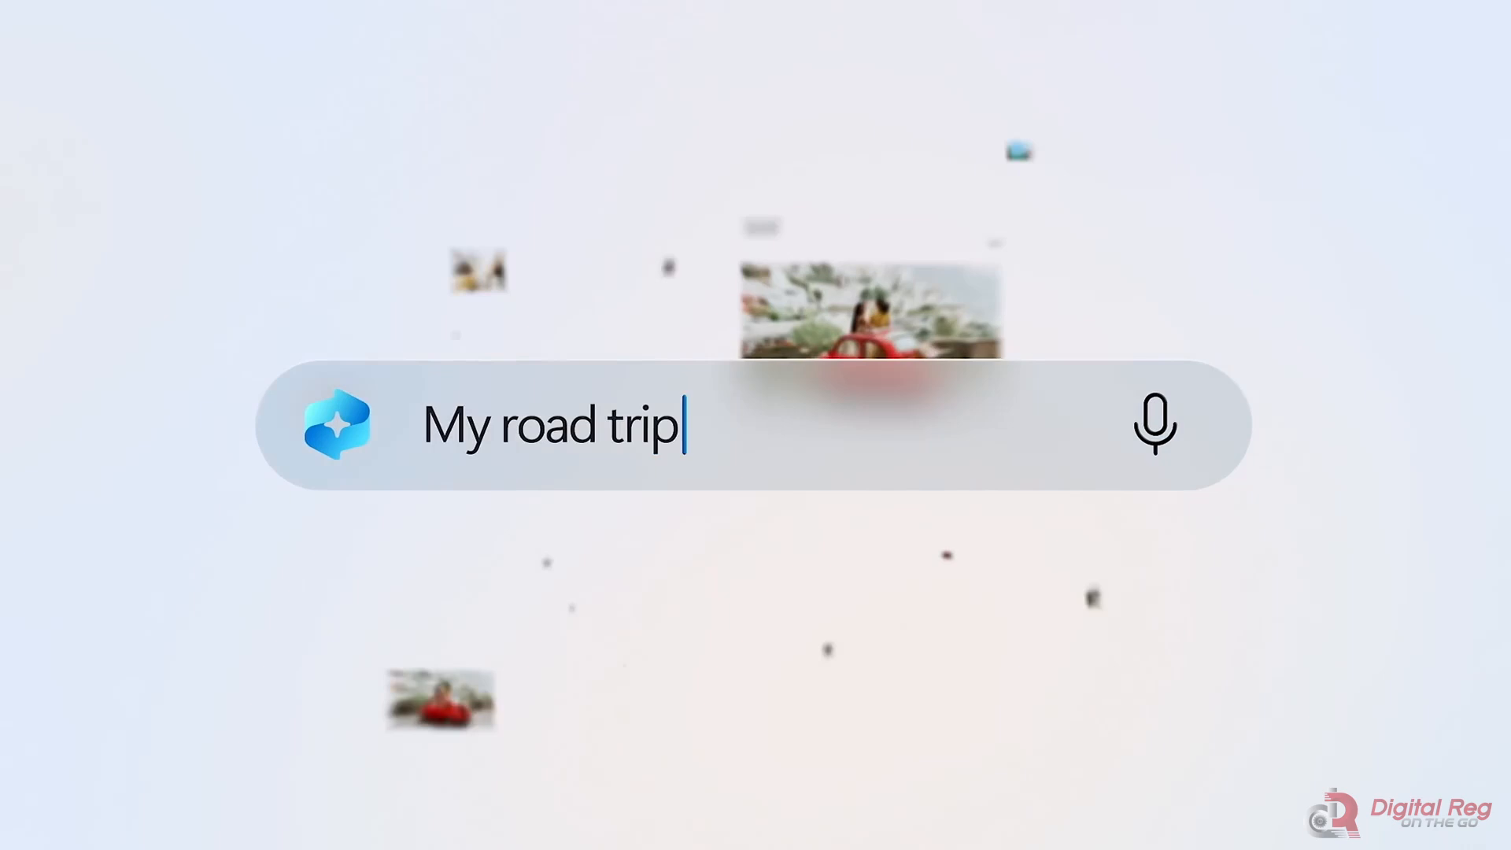
# Step: Finish the promo's photo-search phrase with 'with Renata' before the Vivobook desktop appears
pyautogui.write('with Renata')
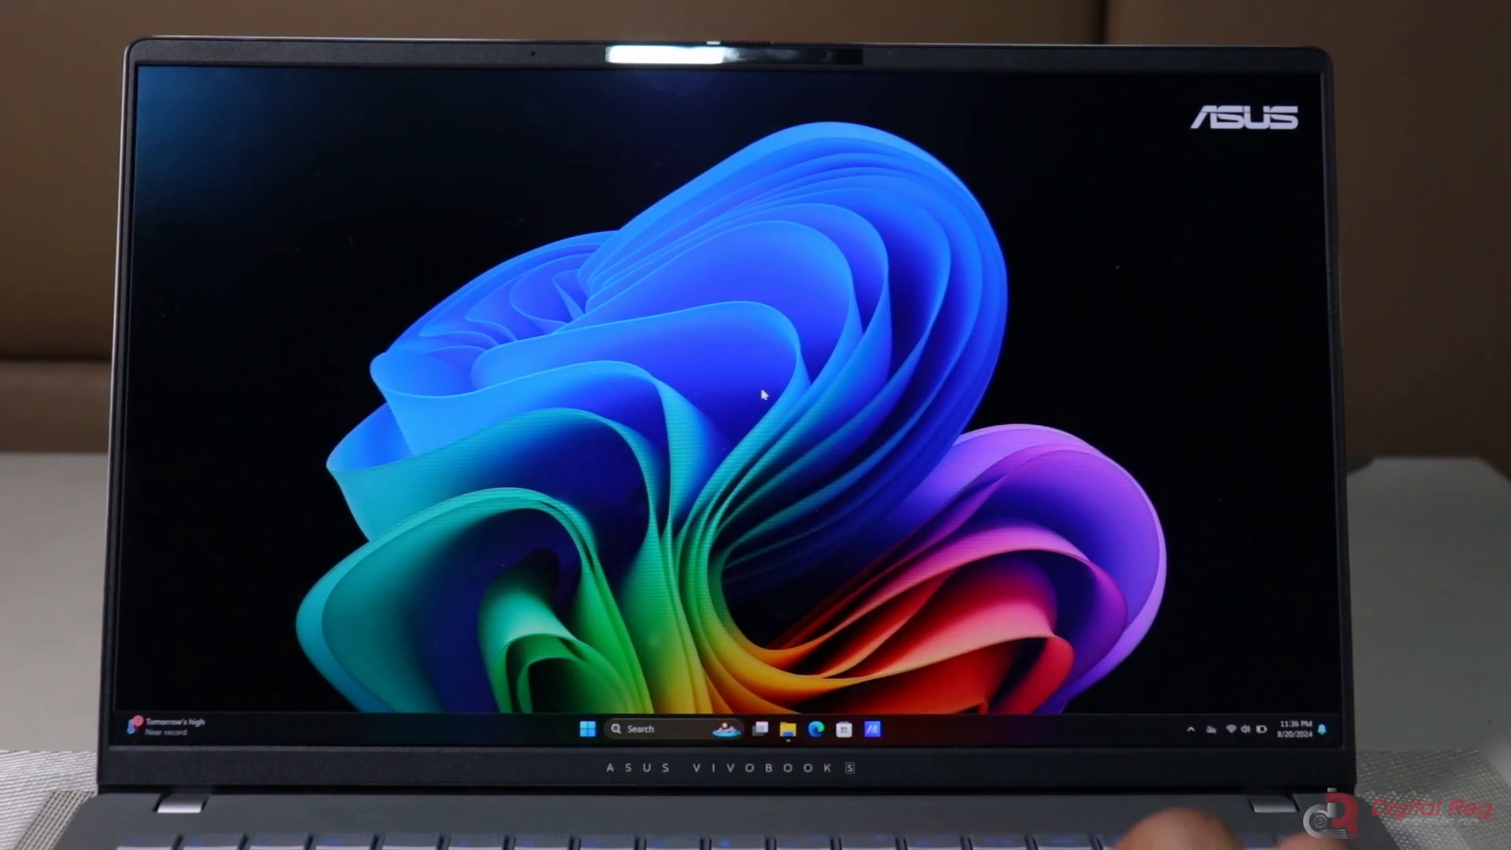
# Step: Ask Copilot to 'create me a schedule for cleaning the house tomorrow'
pyautogui.click(885, 729)
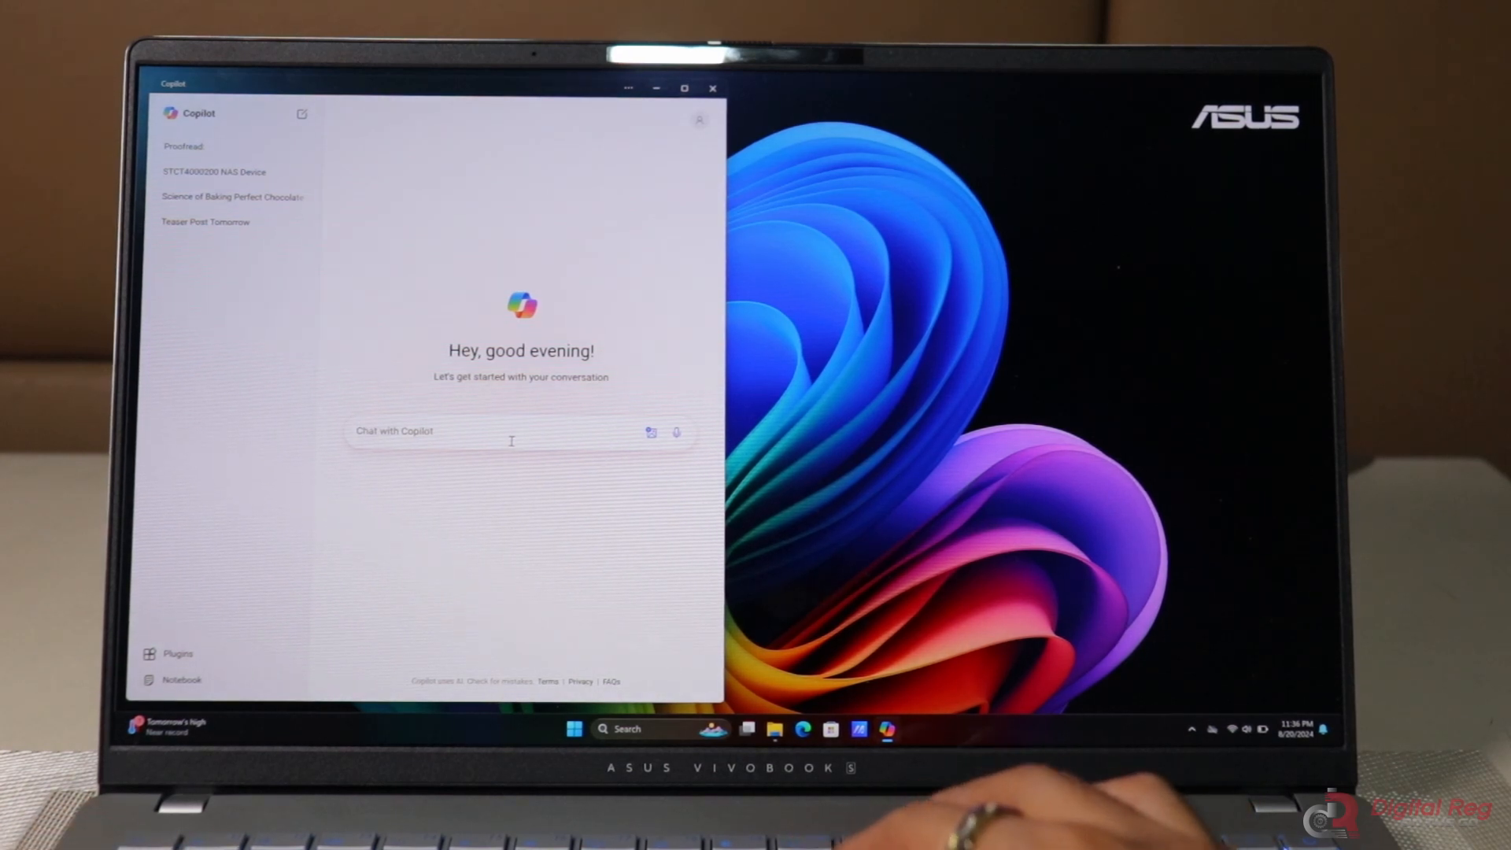
pyautogui.write('d')
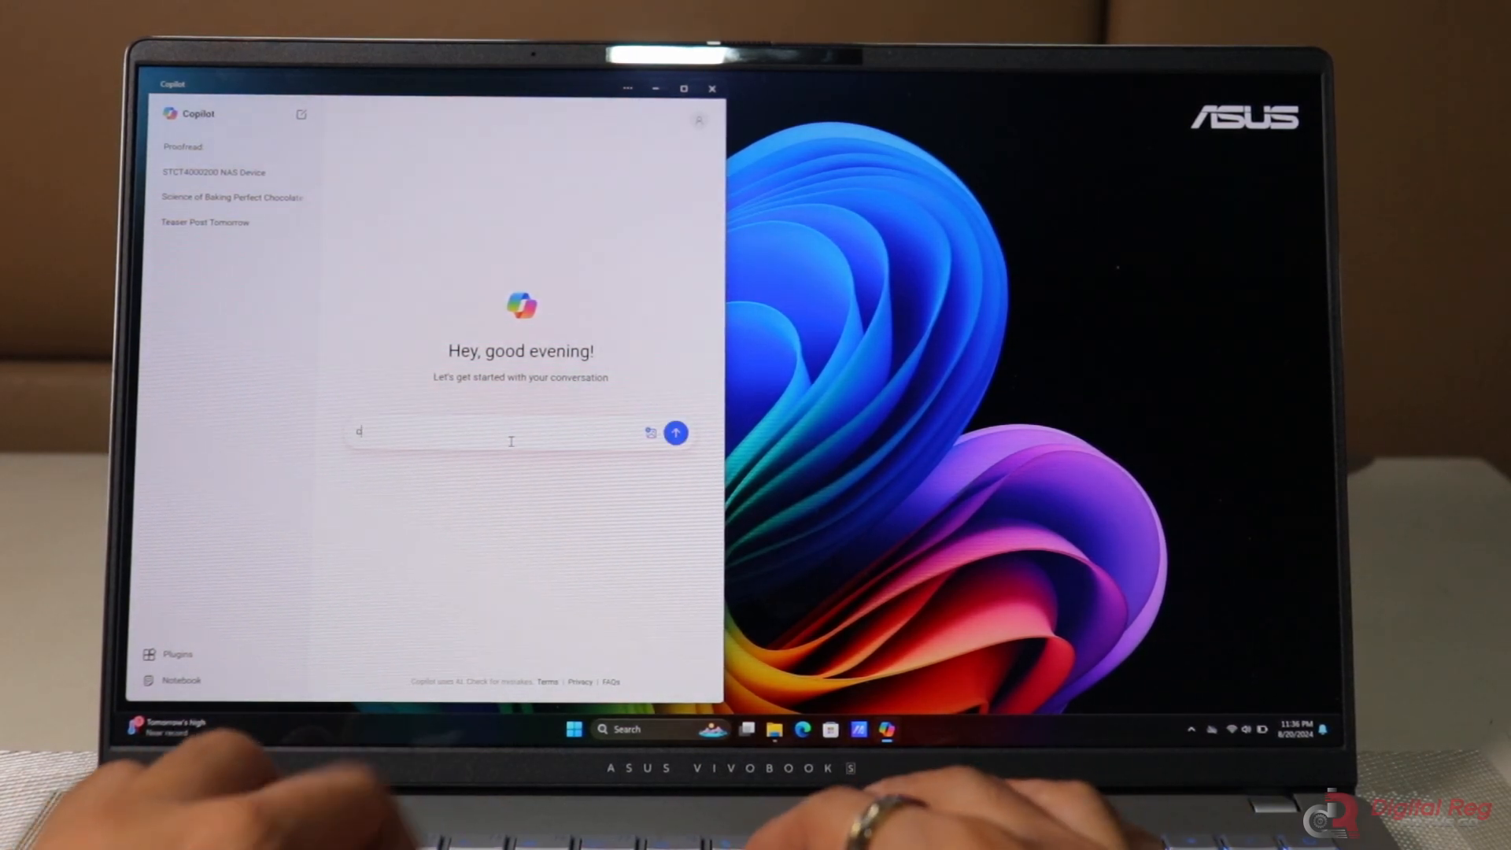
pyautogui.write('create me')
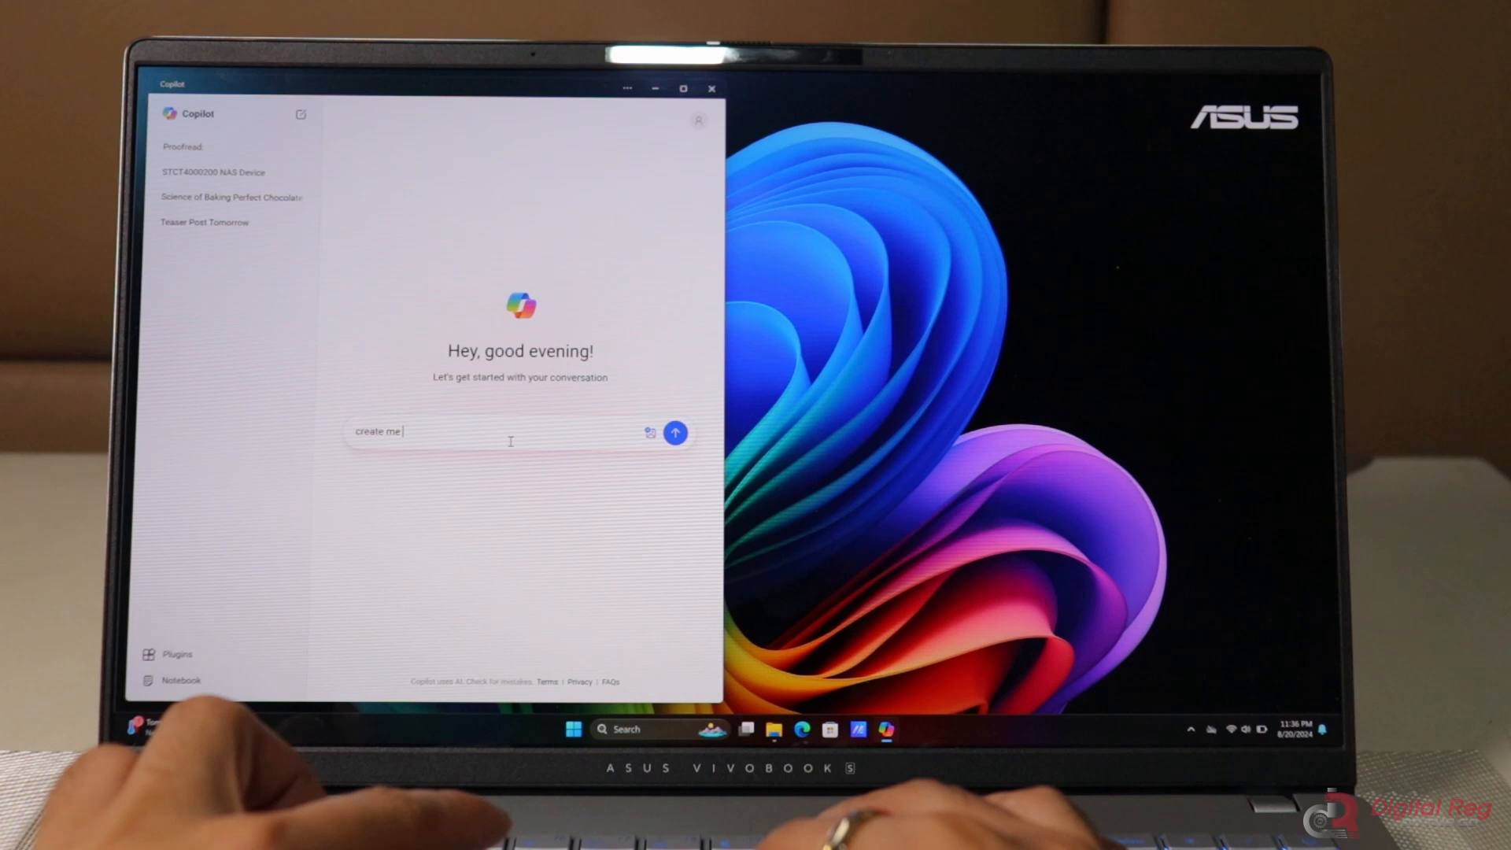
pyautogui.write('a schedule for')
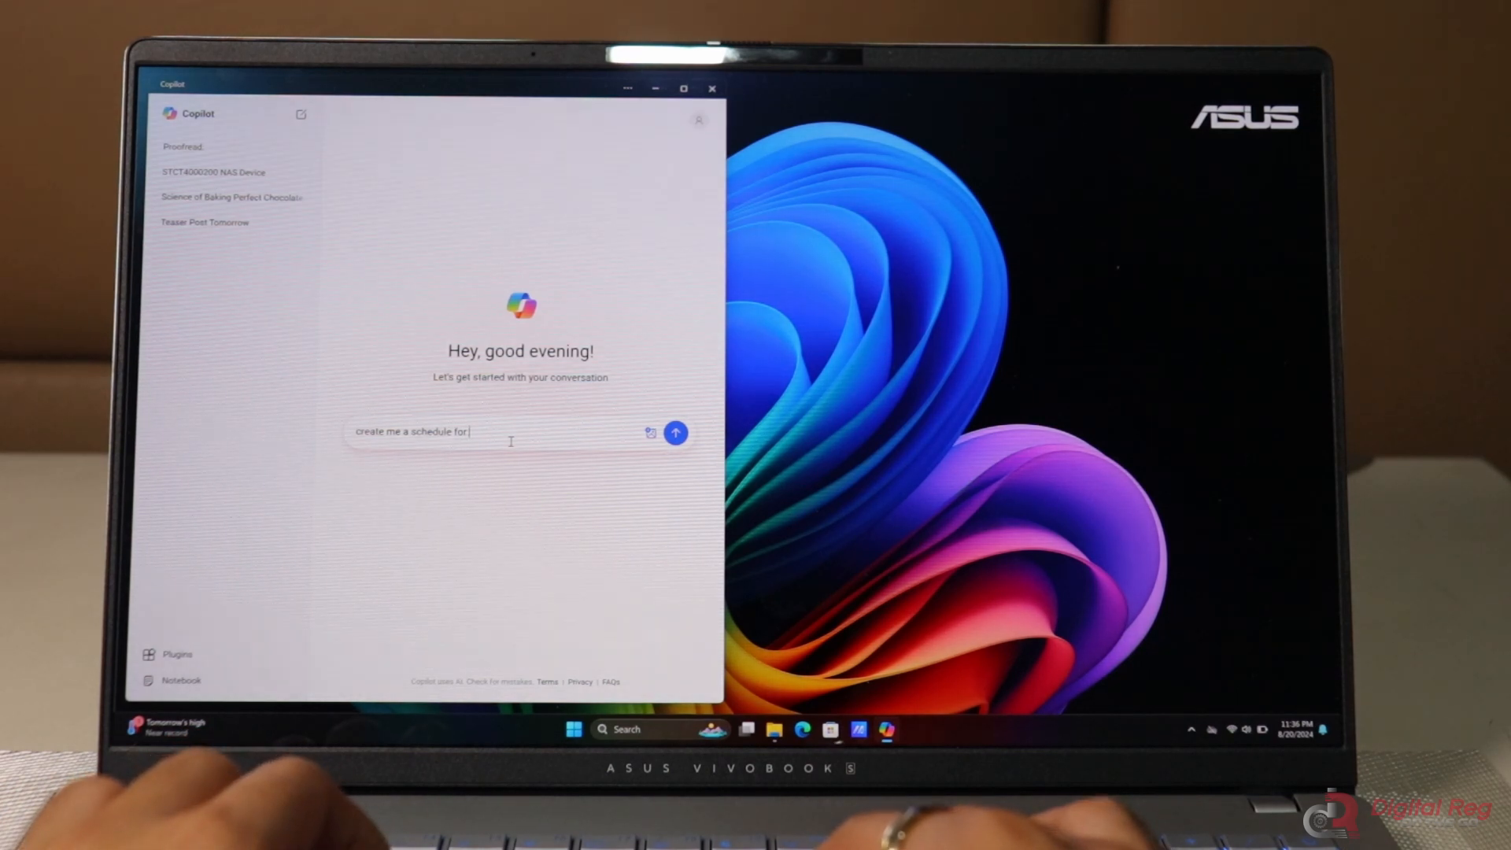
pyautogui.write('cleaning the')
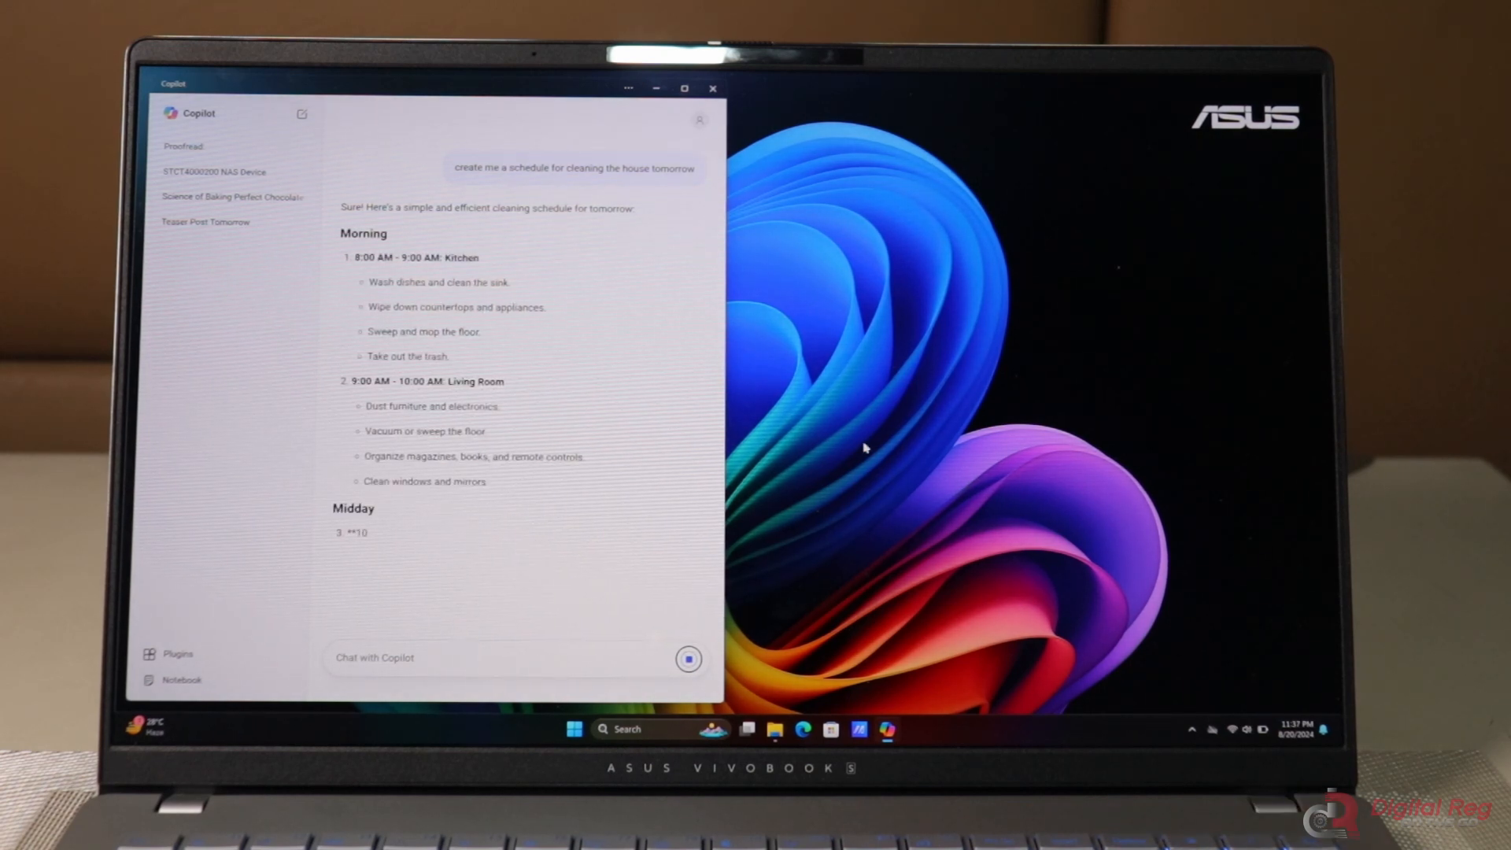
# Step: Scroll the Copilot schedule down to the Afternoon and Evening laundry sections
pyautogui.scroll(-3)
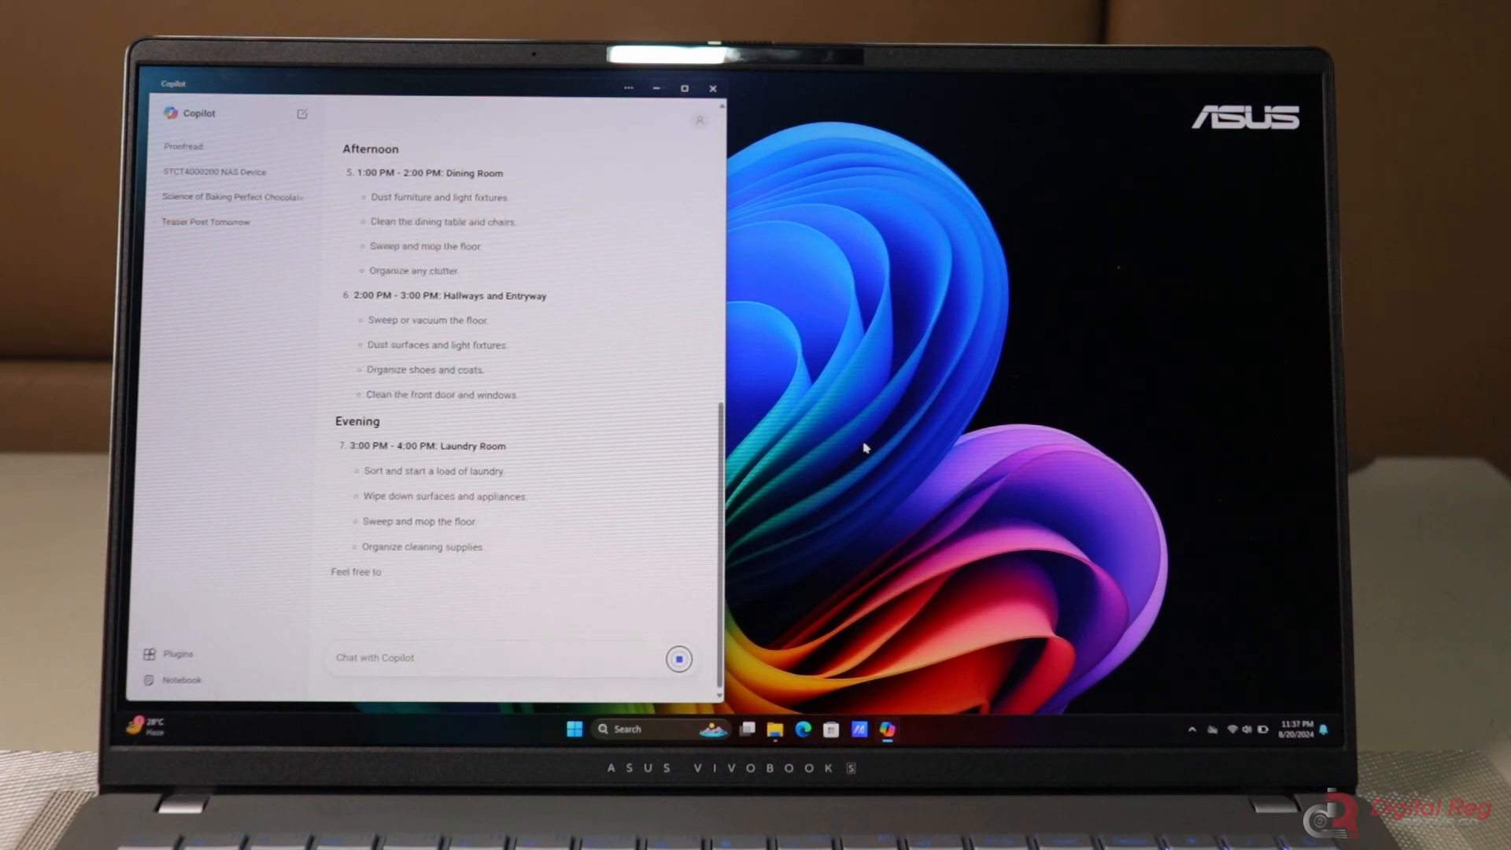
pyautogui.scroll(-3)
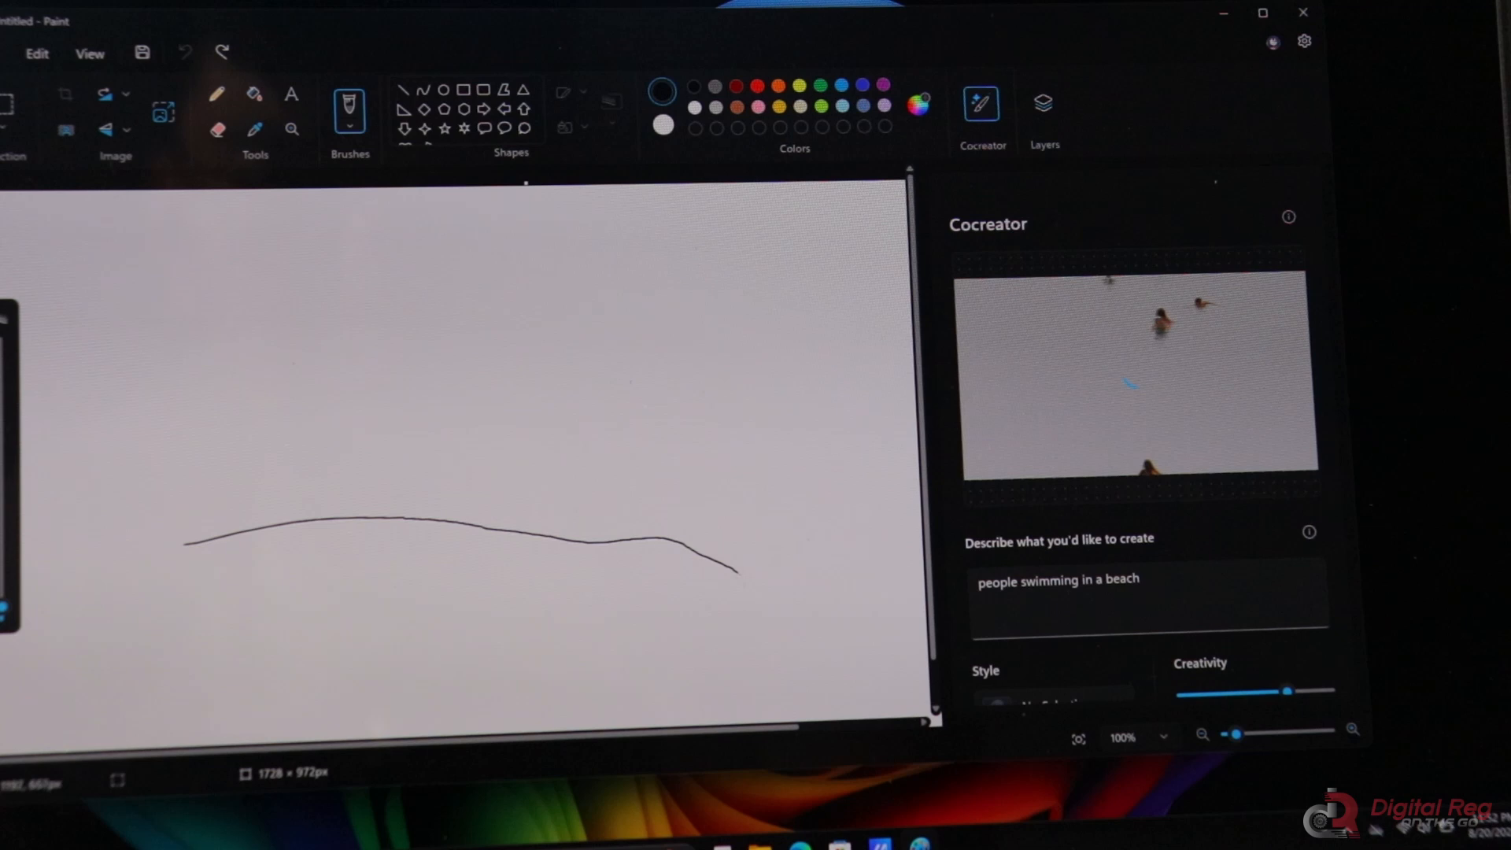
# Step: Sketch a small oval and a flat shape with an upright stroke above the wave for Cocreator's swimmers
pyautogui.moveTo(732, 568); pyautogui.dragTo(767, 583)
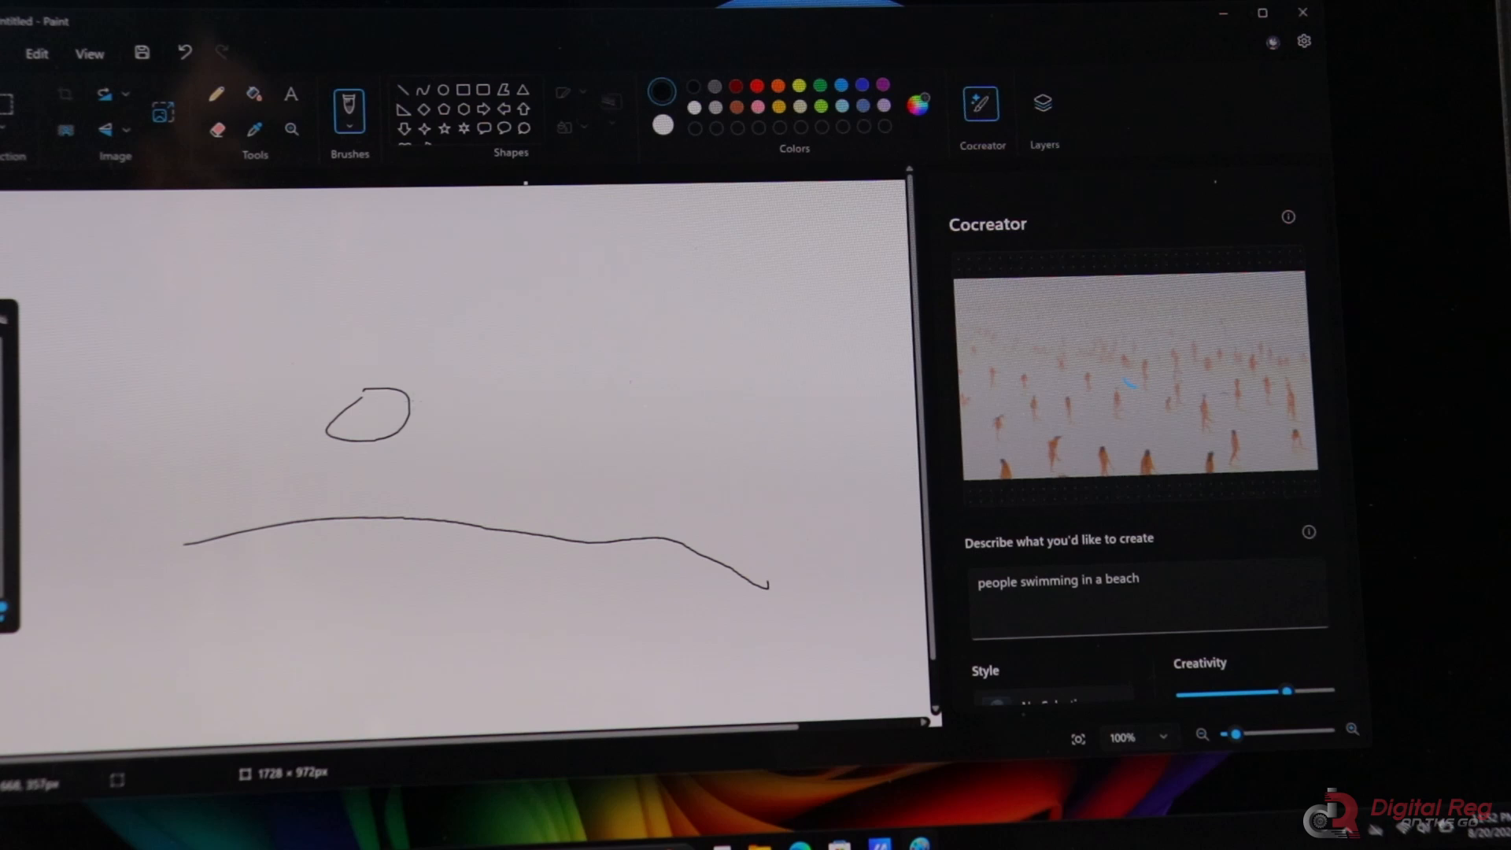
pyautogui.moveTo(404, 395); pyautogui.dragTo(482, 434)
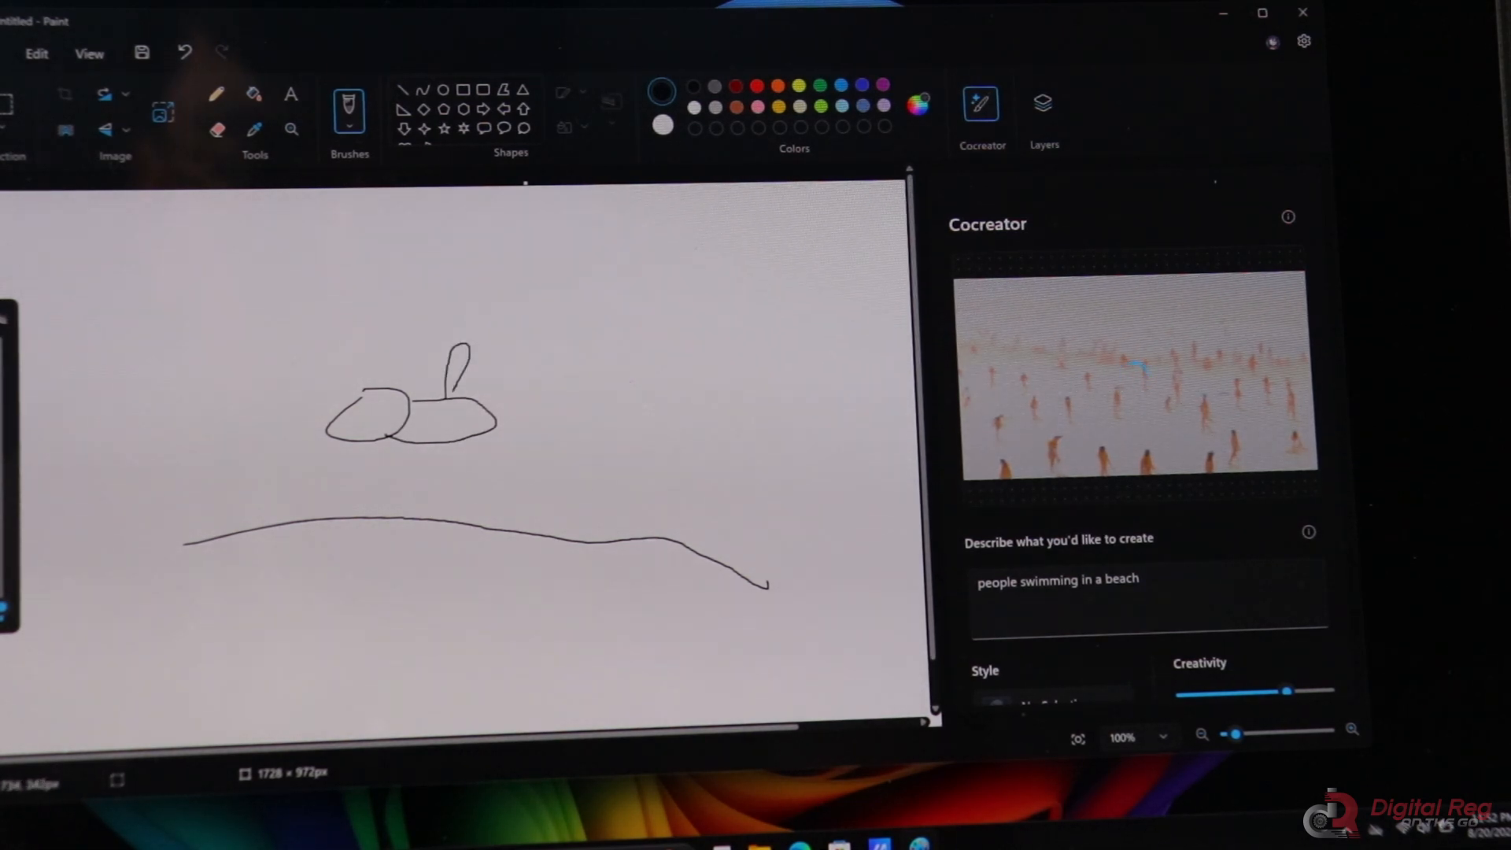
pyautogui.moveTo(414, 435); pyautogui.dragTo(391, 472)
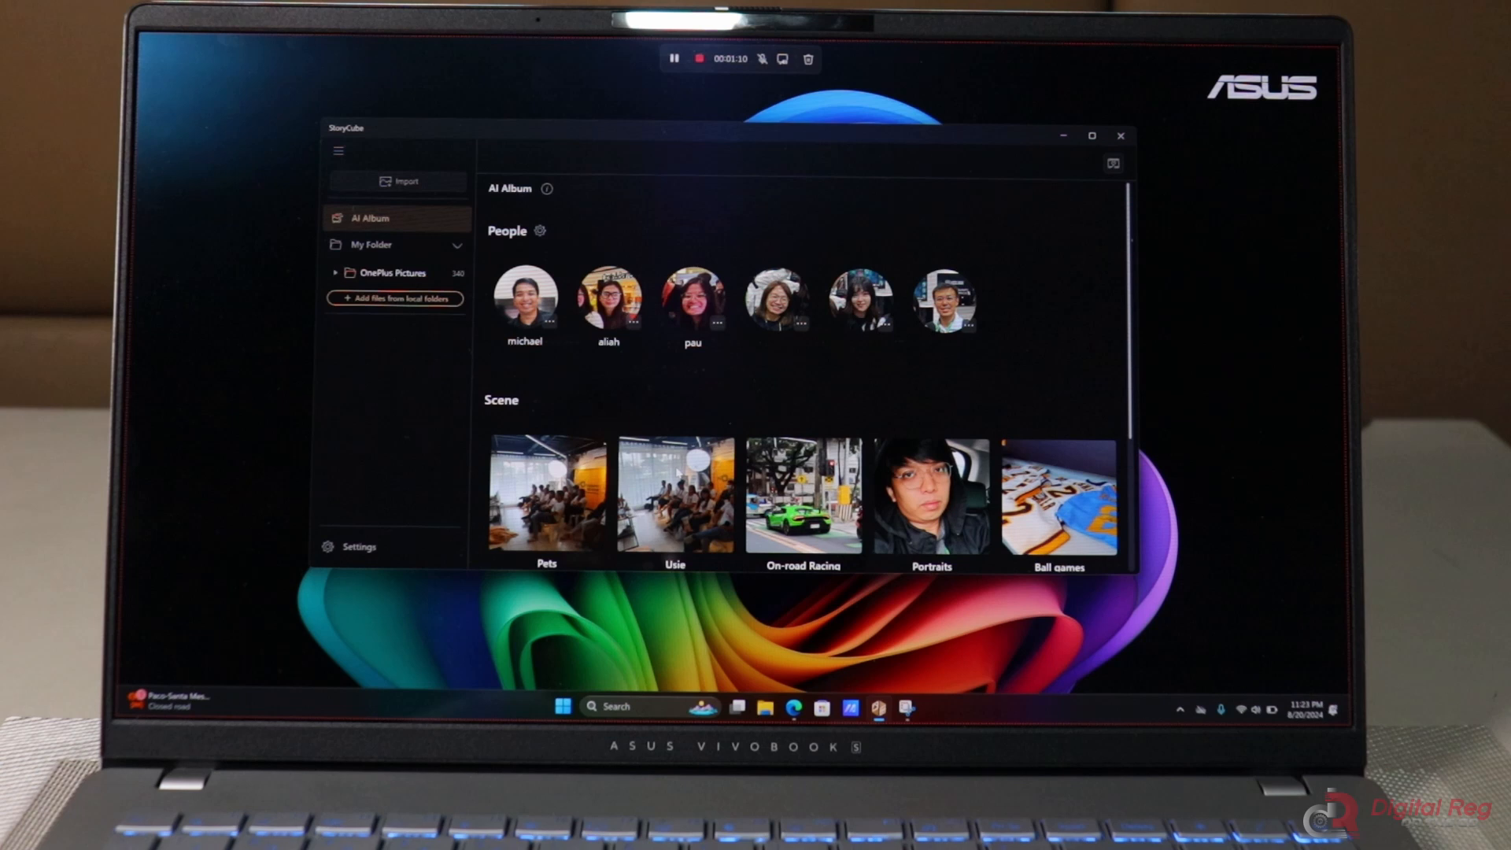
# Step: Browse the Usie album, return to the overview and enter the On-road Racing album
pyautogui.click(675, 496)
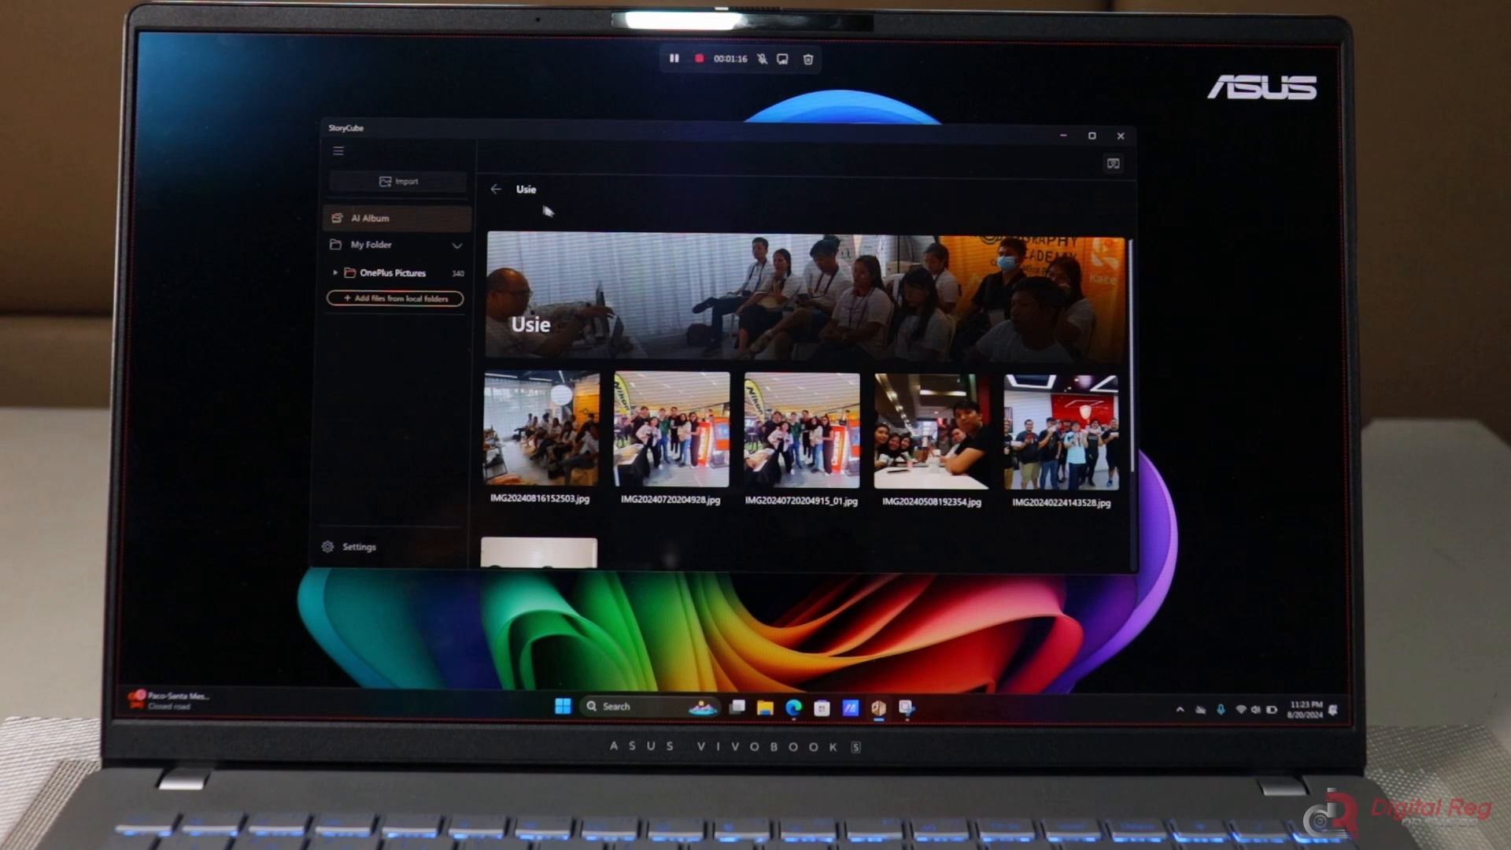
pyautogui.click(496, 188)
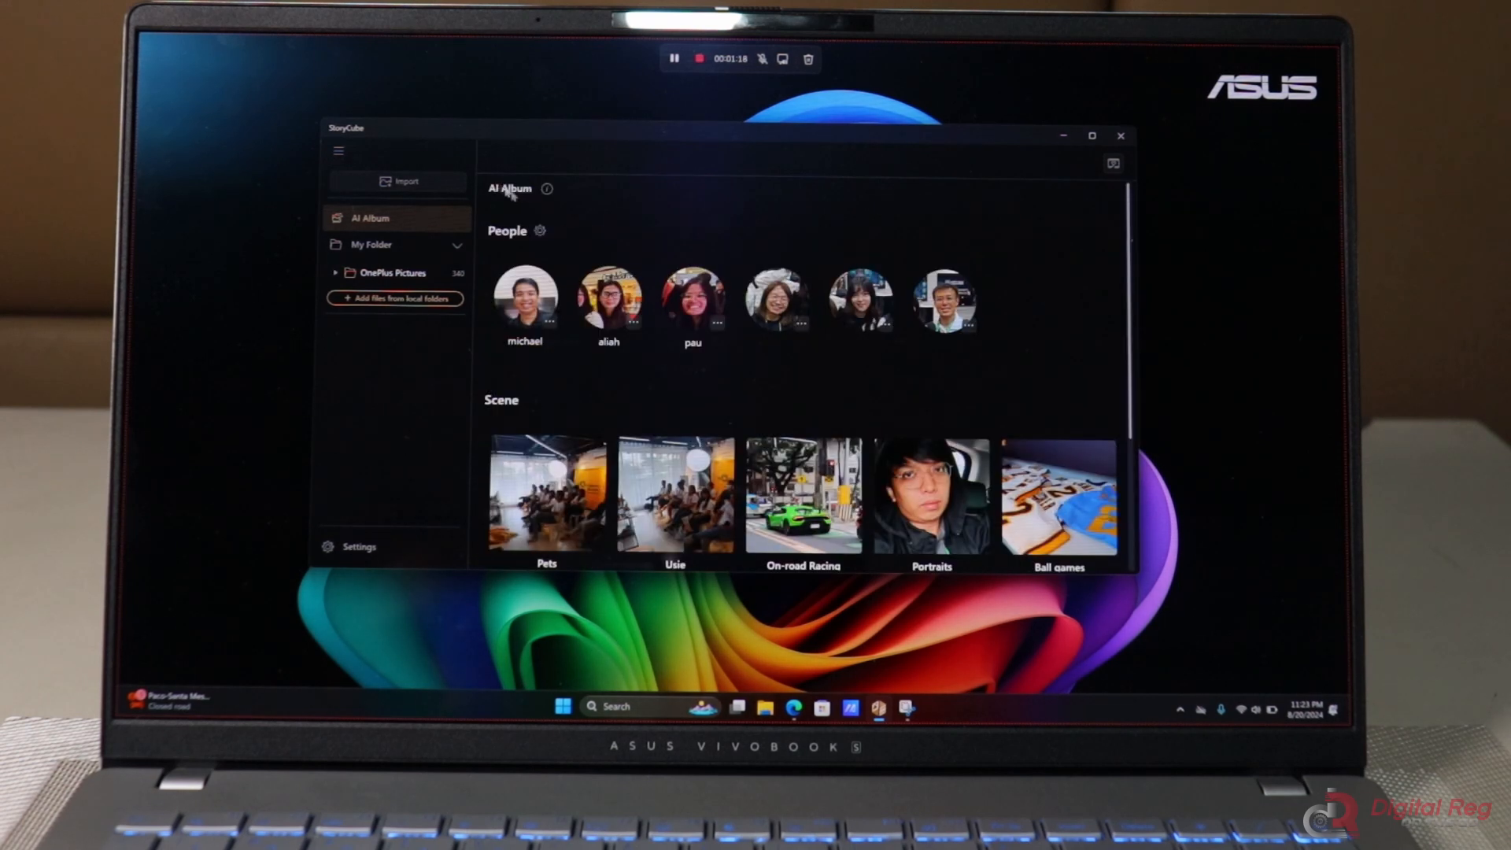
pyautogui.click(803, 496)
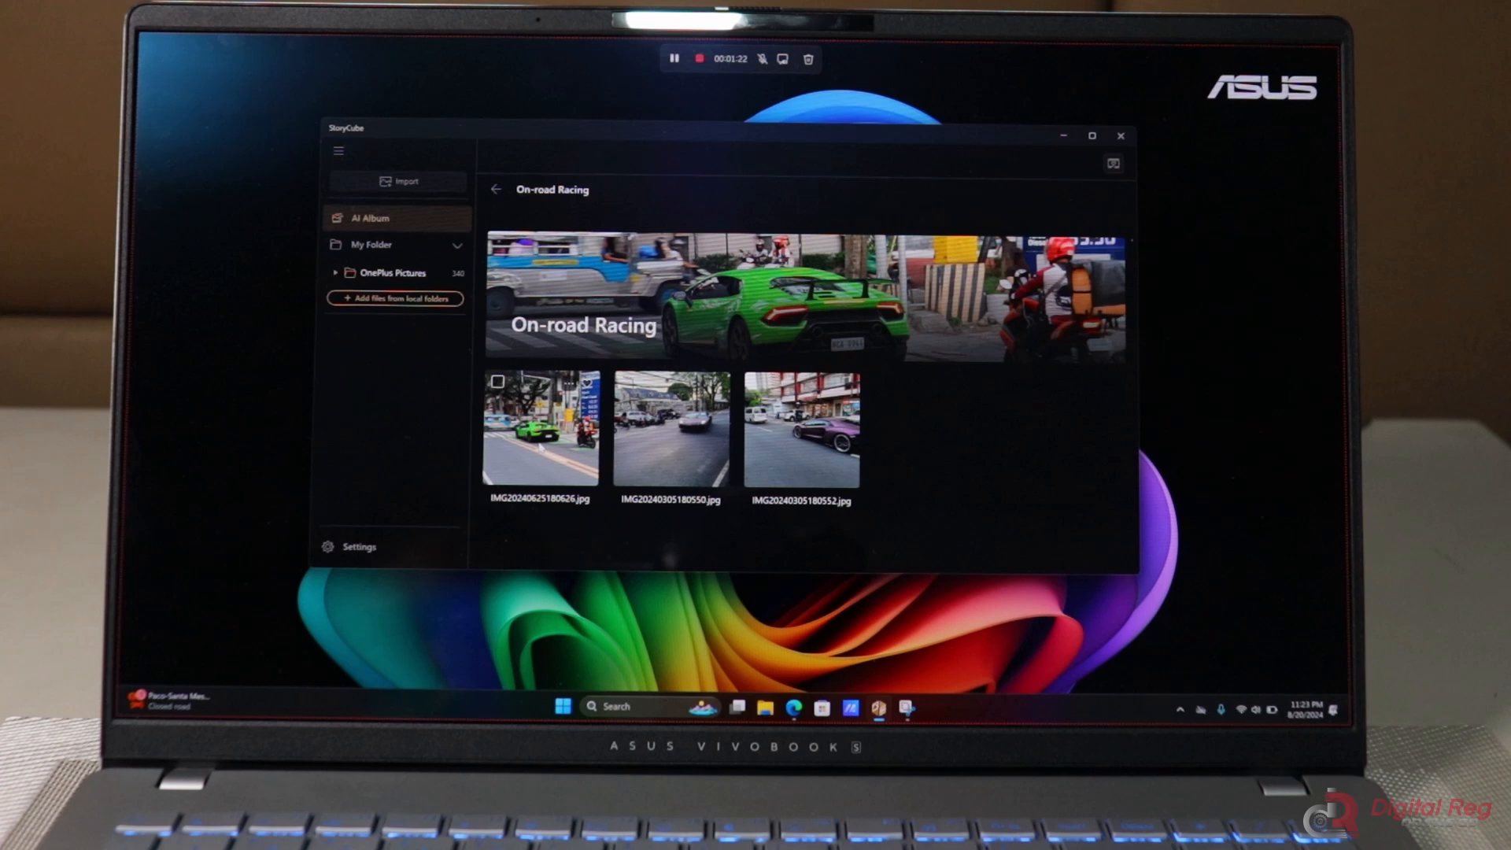
# Step: View two Cuisine photos enlarged, close the viewer and return to the Scene album list
pyautogui.doubleClick(540, 428)
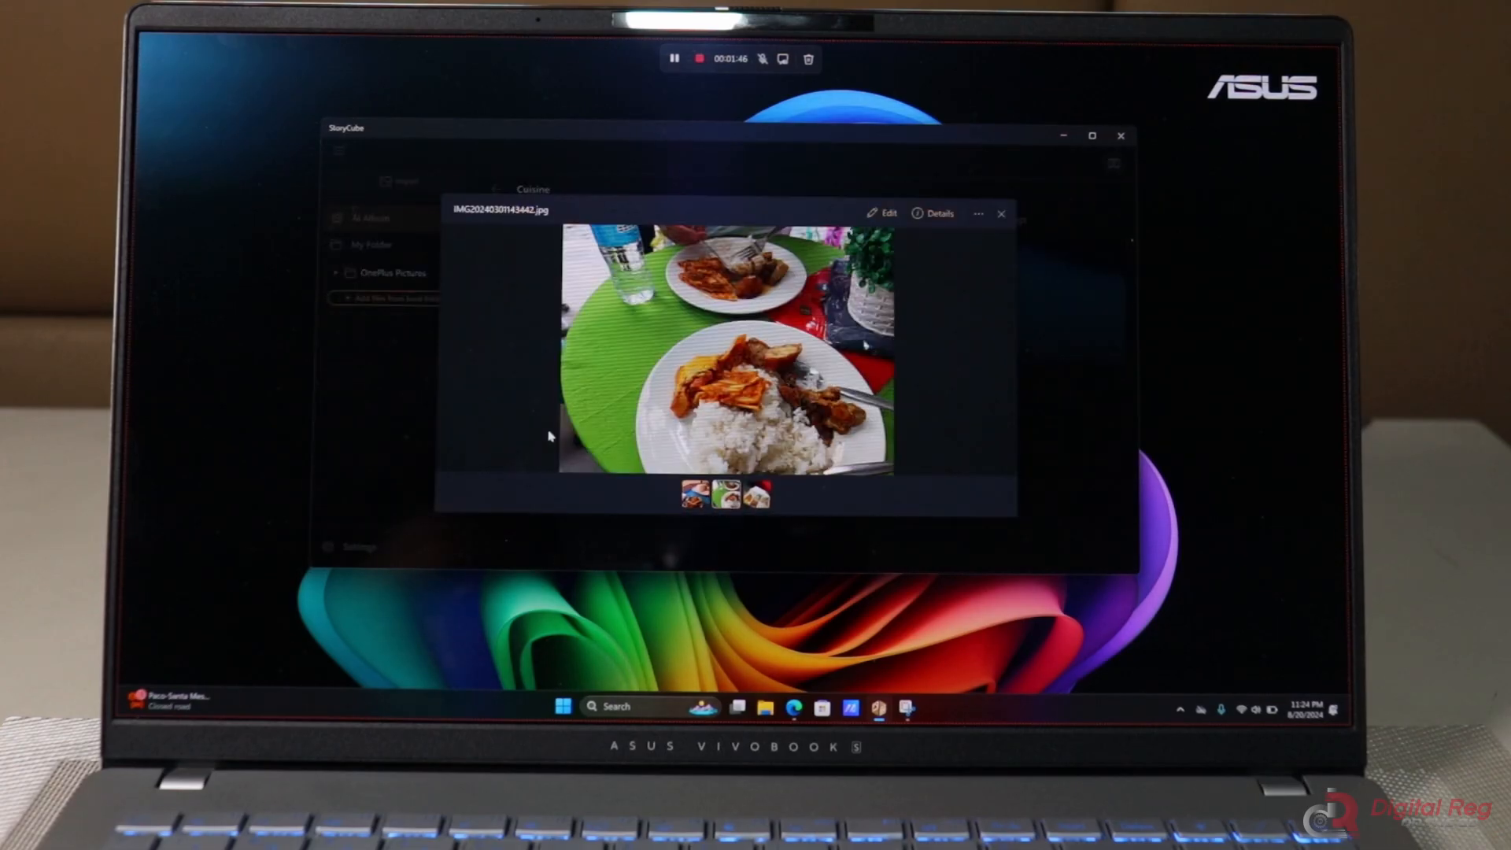
pyautogui.click(759, 495)
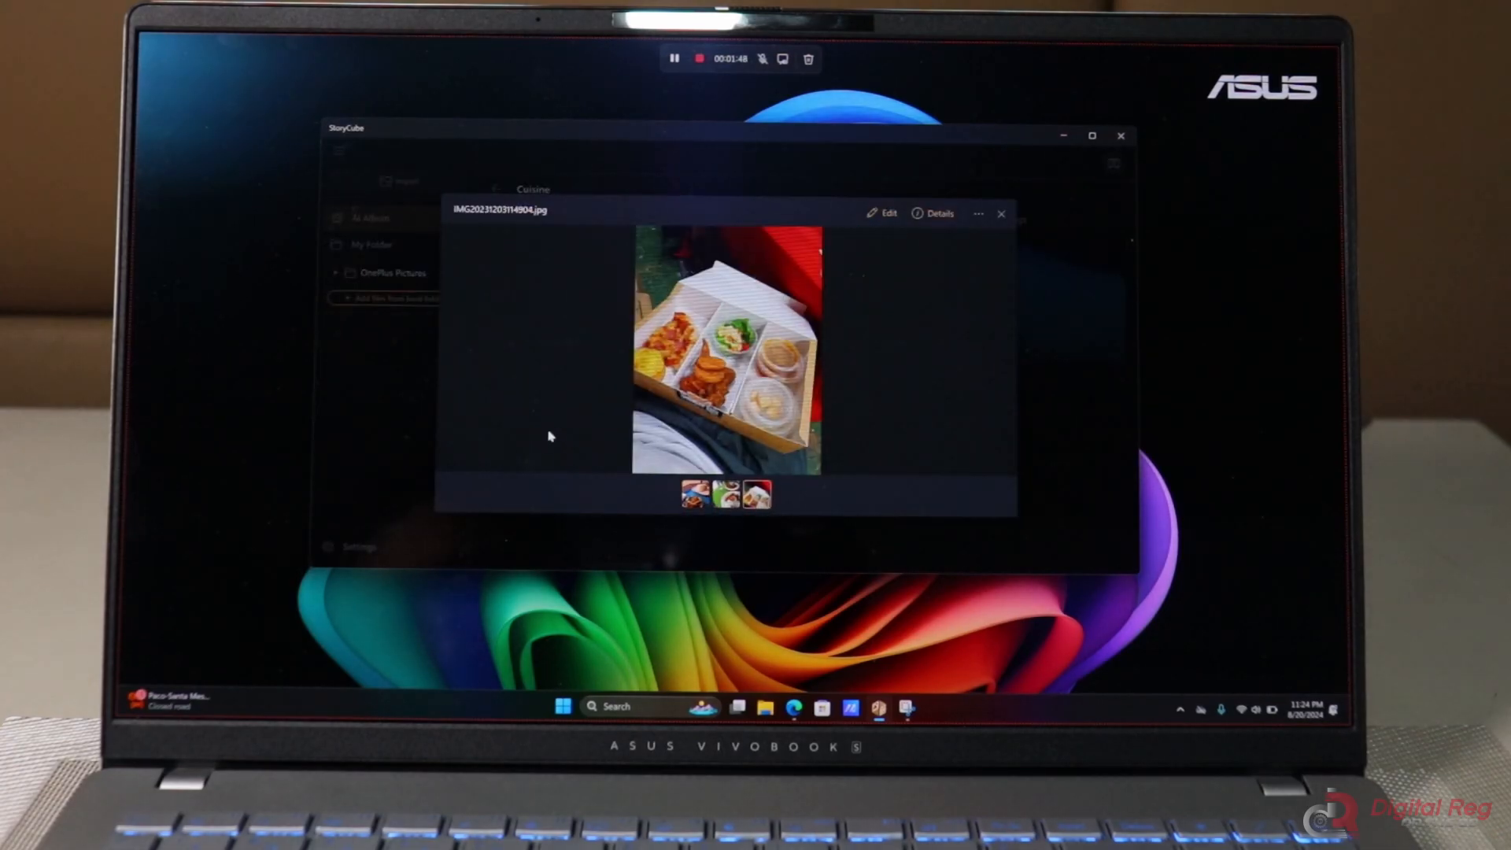
pyautogui.click(1002, 213)
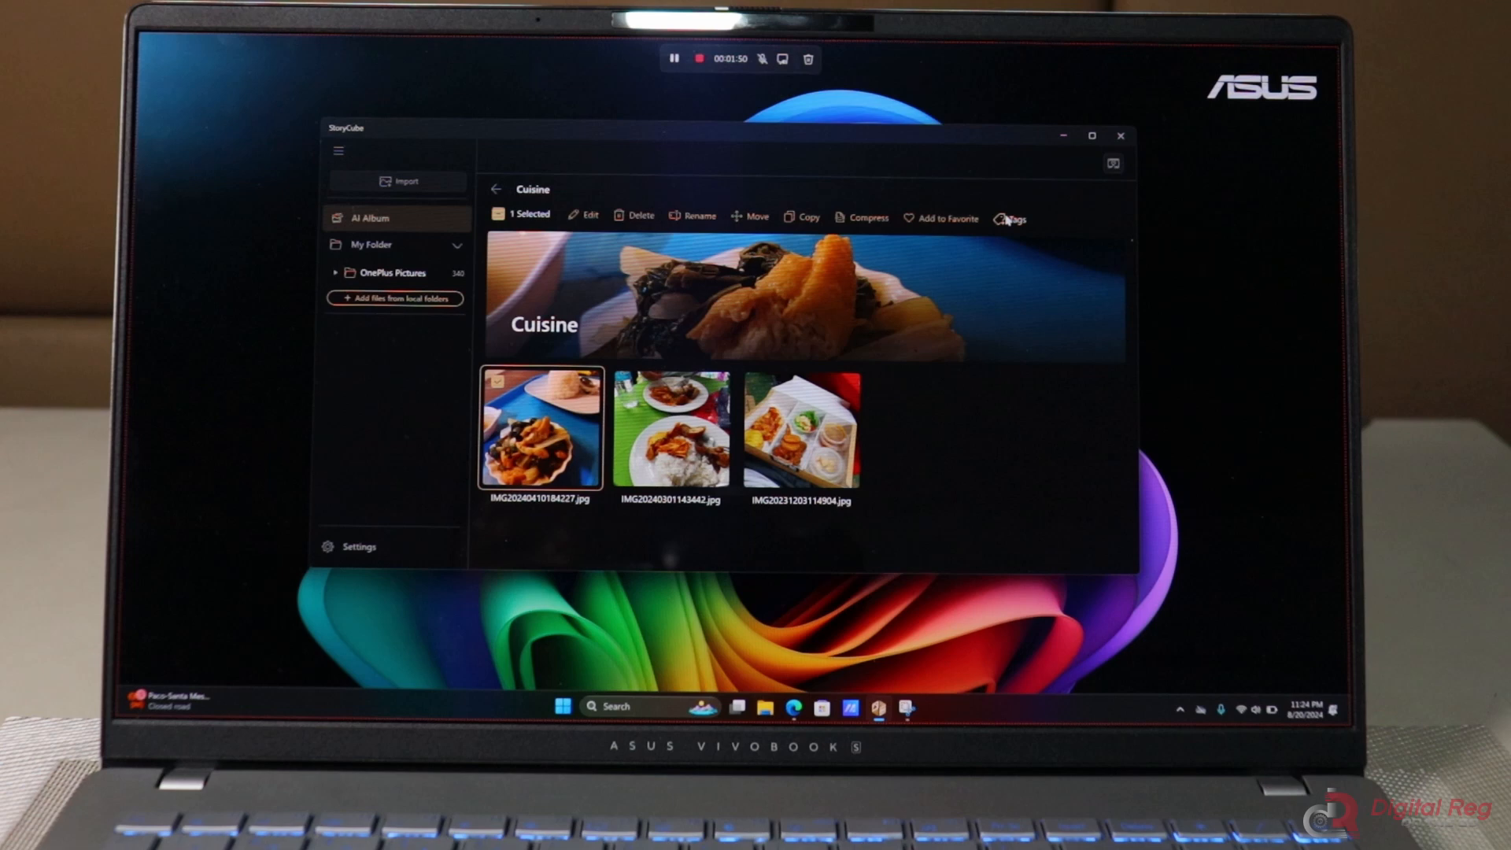
pyautogui.click(494, 189)
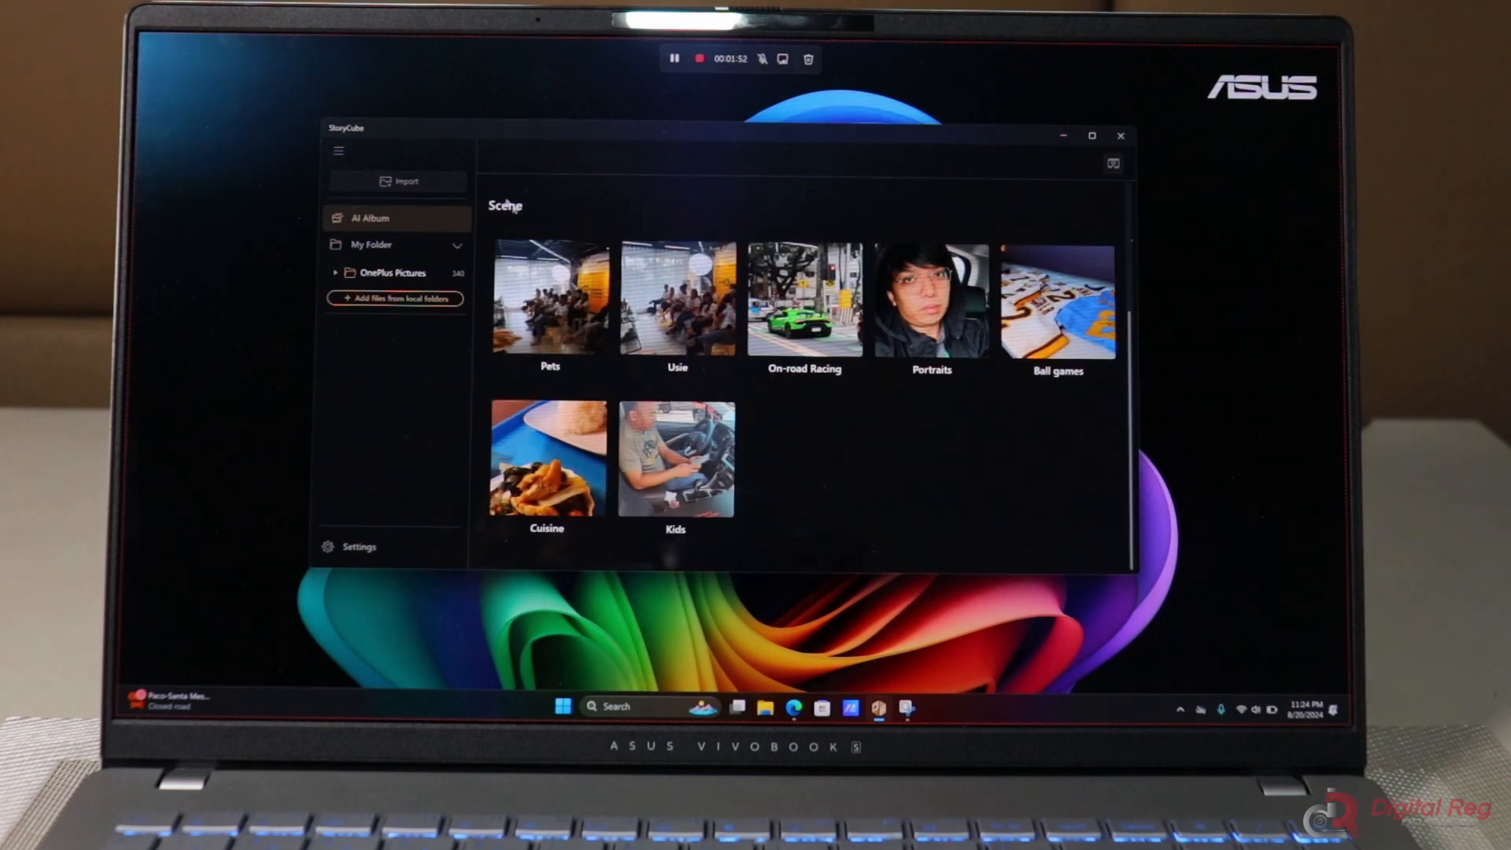